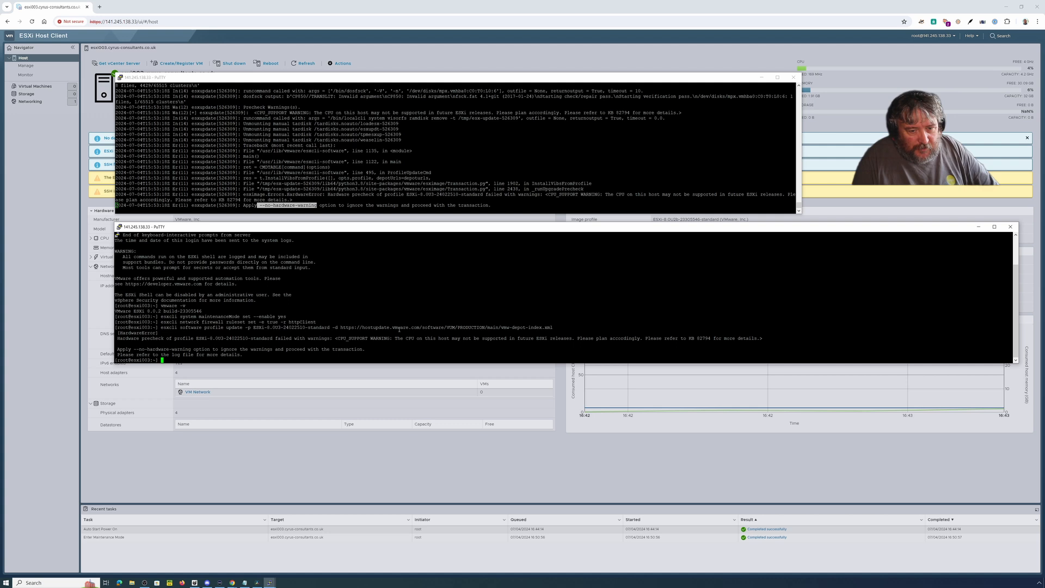
Rerun the esxcli profile update to ESXi-8.0U3-24022510-standard with --no-hardware-warning added
type("esxcli software profile update -p ESXi-8.0U3-24022510-standard -d https://hostupdate.vmware.com/software/VUM/PRODUCTION/main/vmw-depot-index.xml")
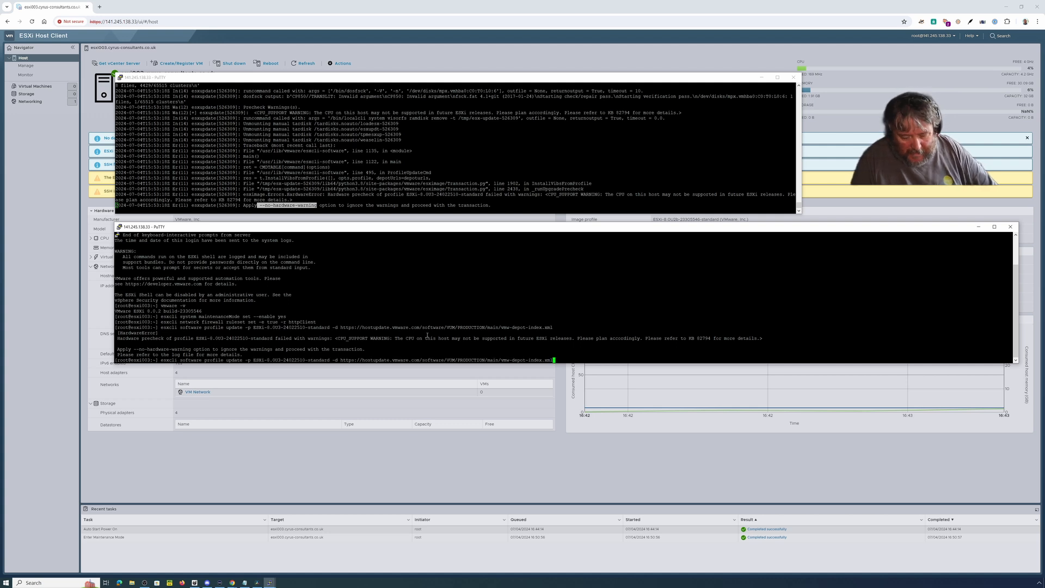
type("--no-hardware-warning --dry-run")
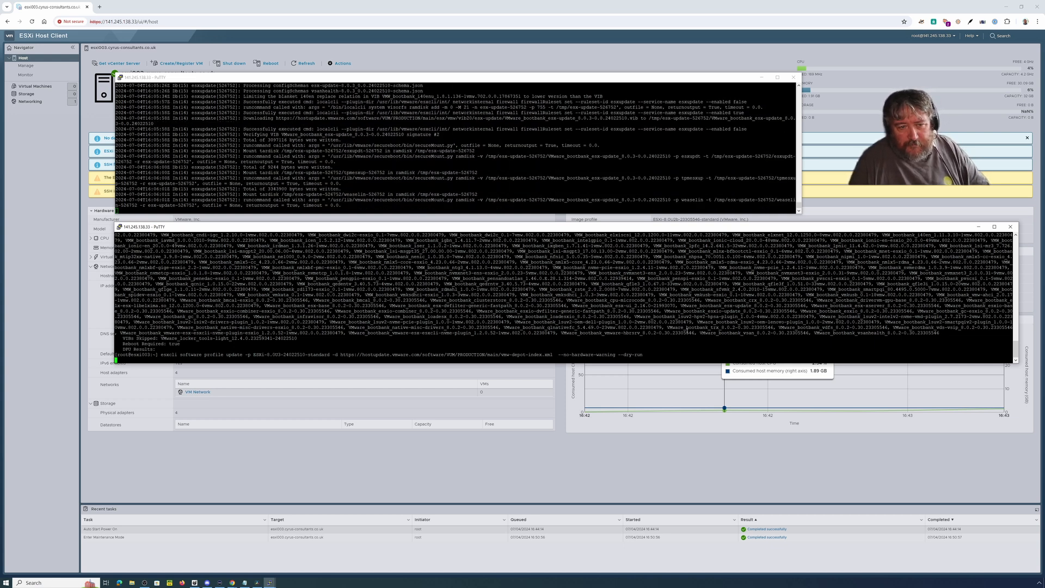
Scroll down the PuTTY session output toward the command prompt
scroll("down", 3)
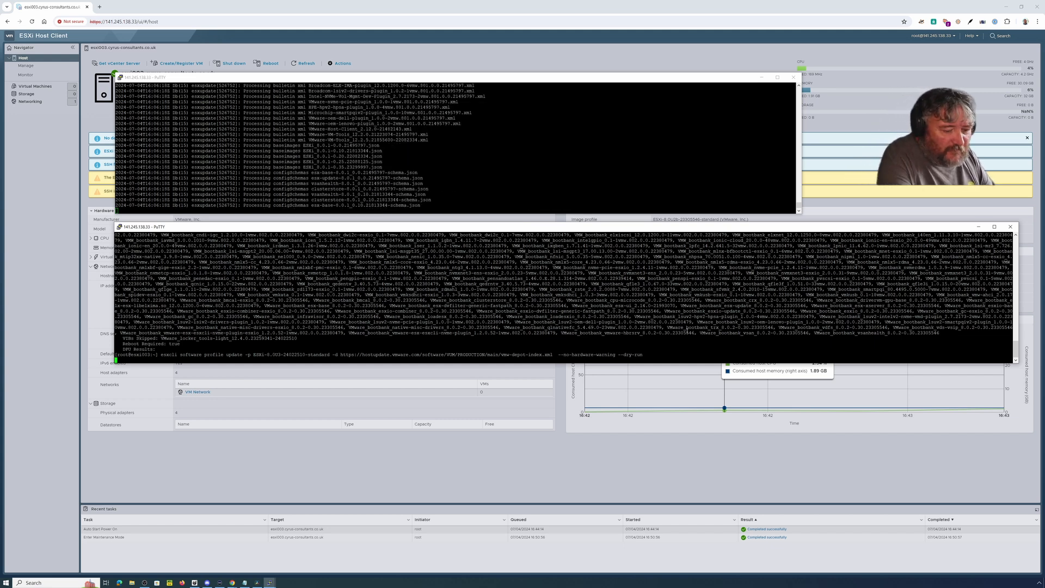
scroll("down", 3)
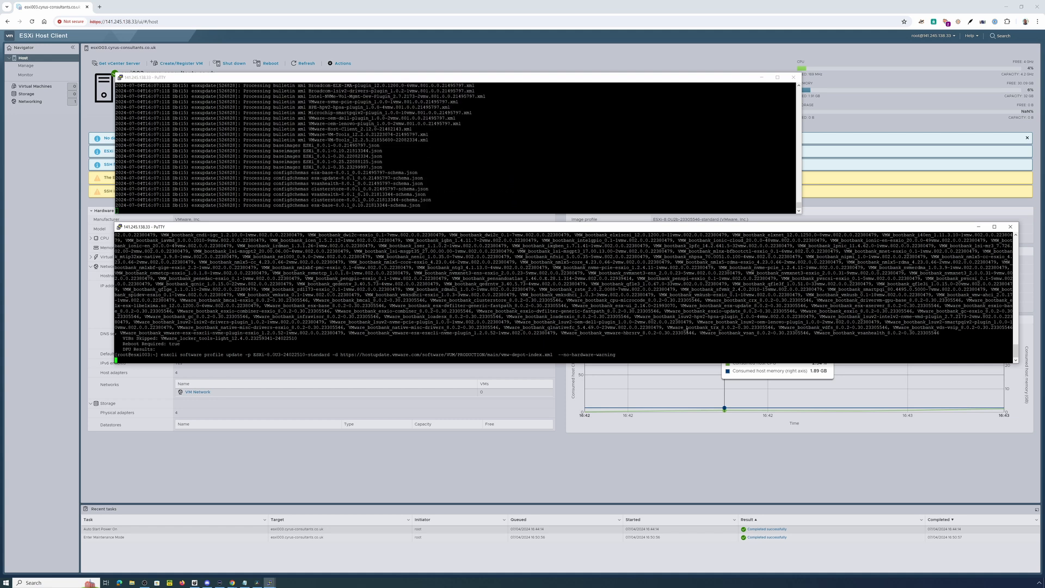
Scroll down to follow the update output until the Update Result appears
scroll("down", 3)
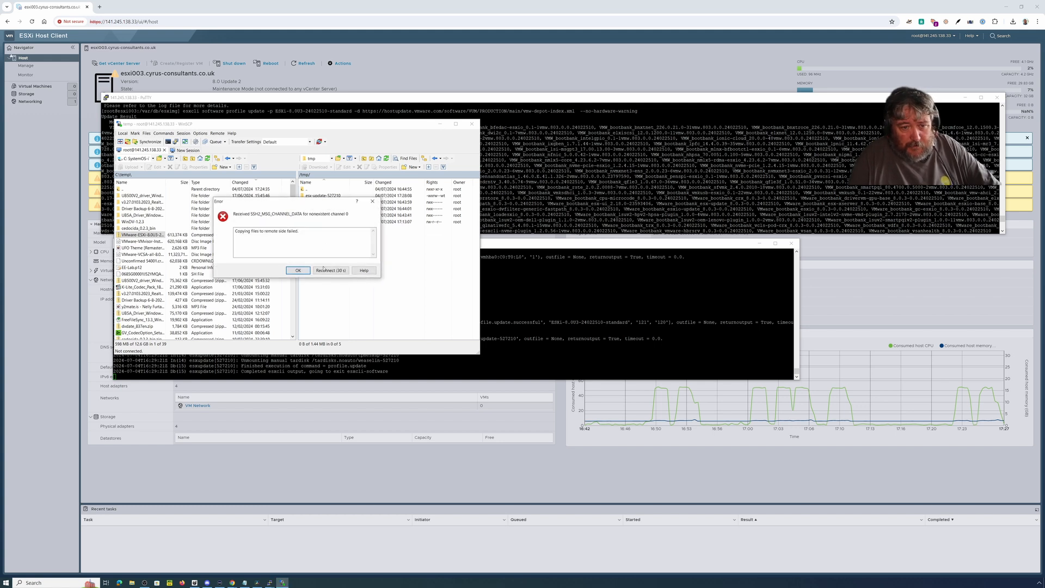
Dismiss the WinSCP failed file copy error dialog
left_click(298, 270)
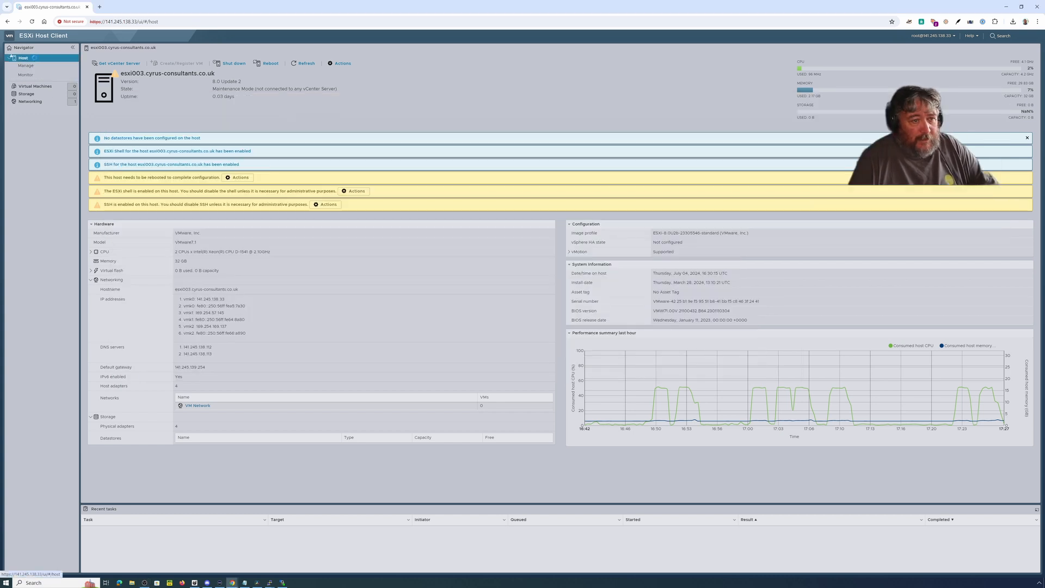
Reboot the host from the Navigator's Host menu and confirm the restart
left_click(24, 58)
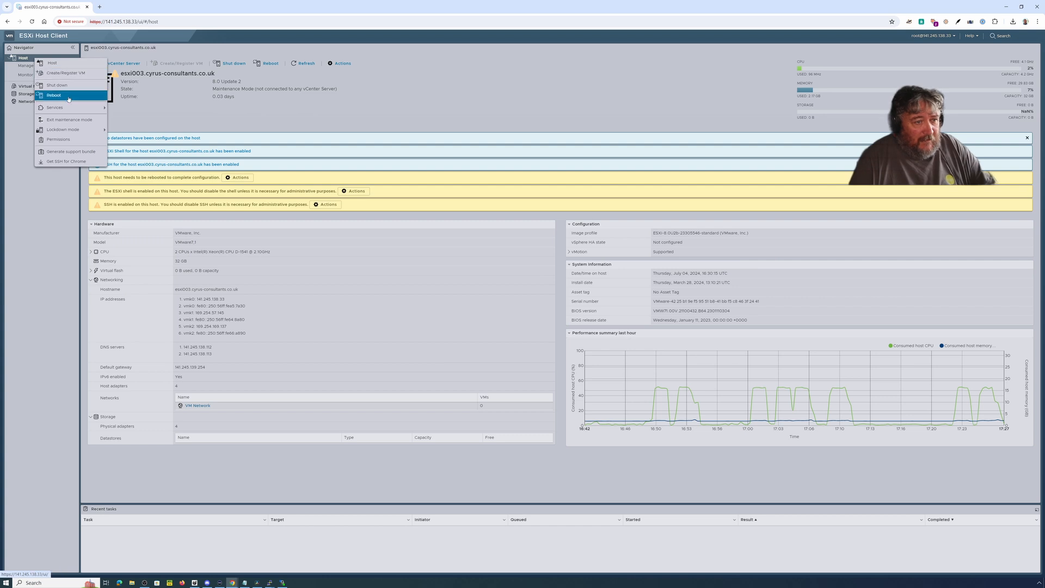
left_click(53, 96)
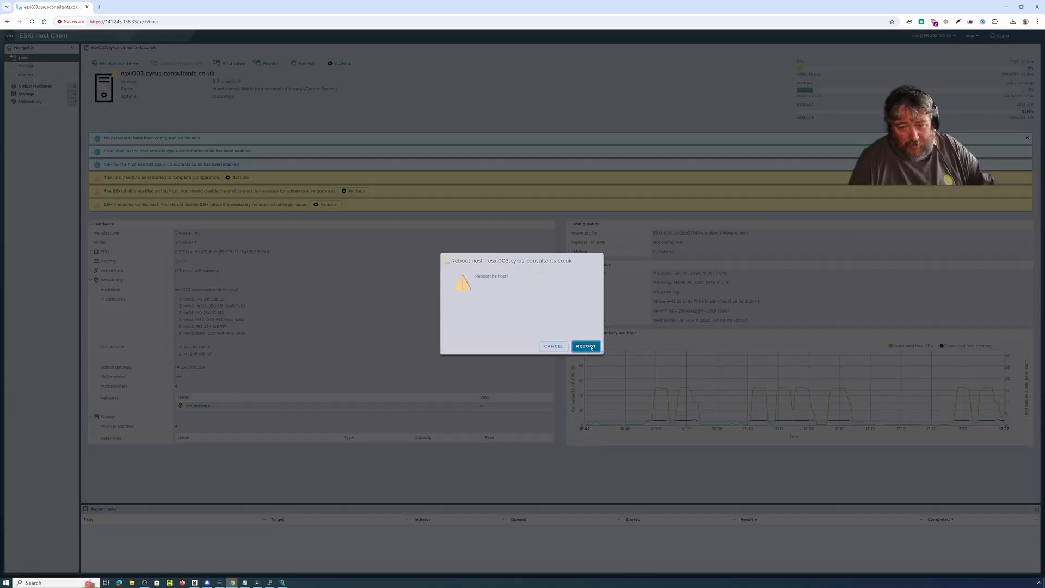
left_click(585, 346)
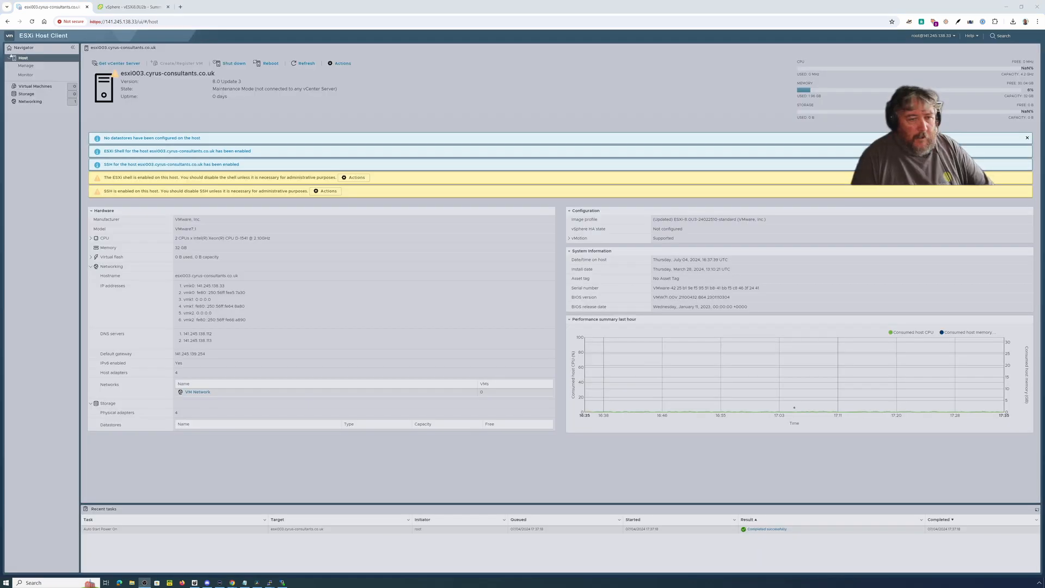
mouse_move(262, 220)
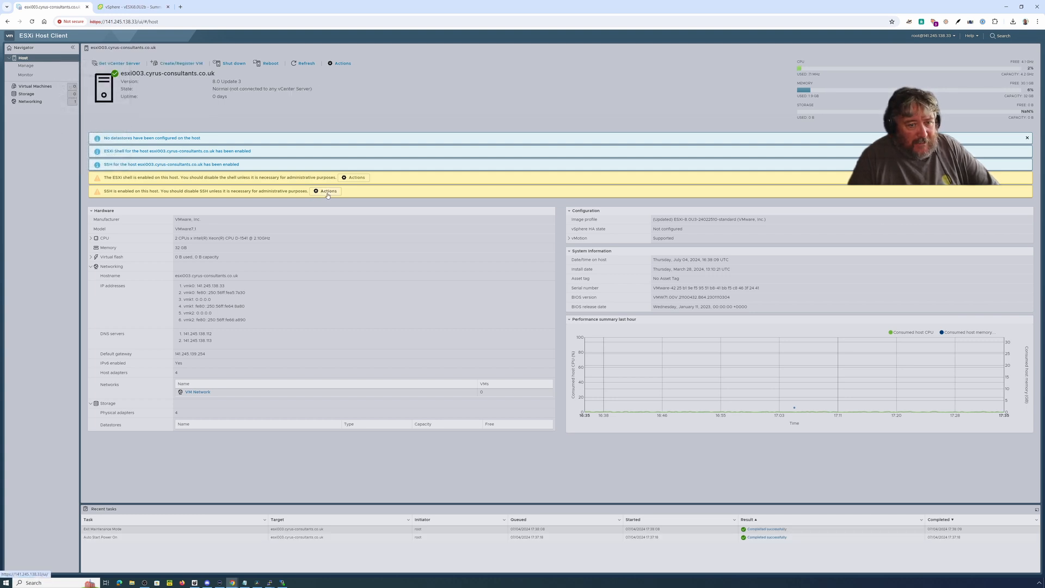
Act on the enabled-SSH warning and turn off the ESXi shell service
left_click(326, 191)
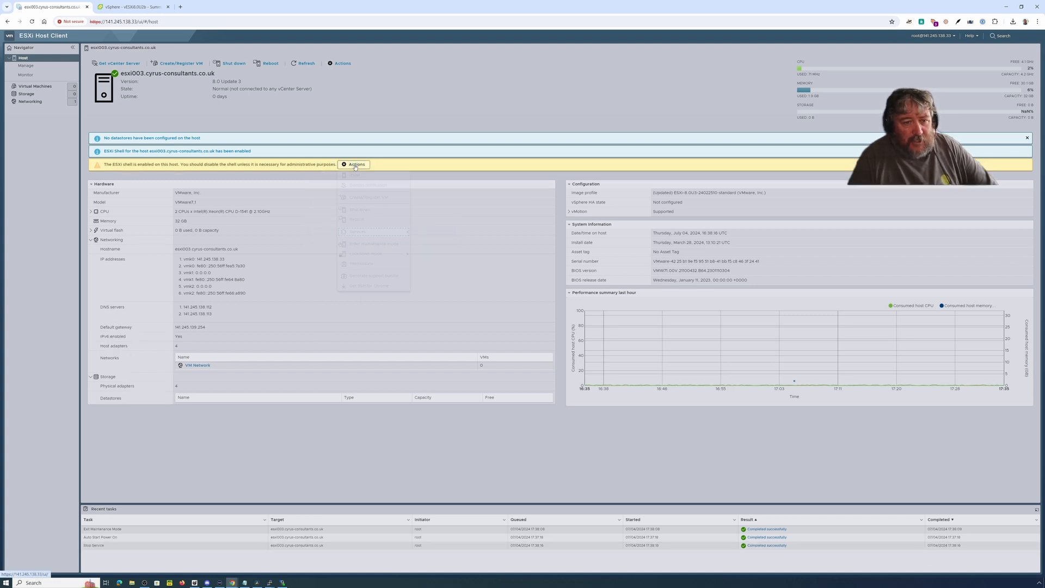
mouse_move(357, 231)
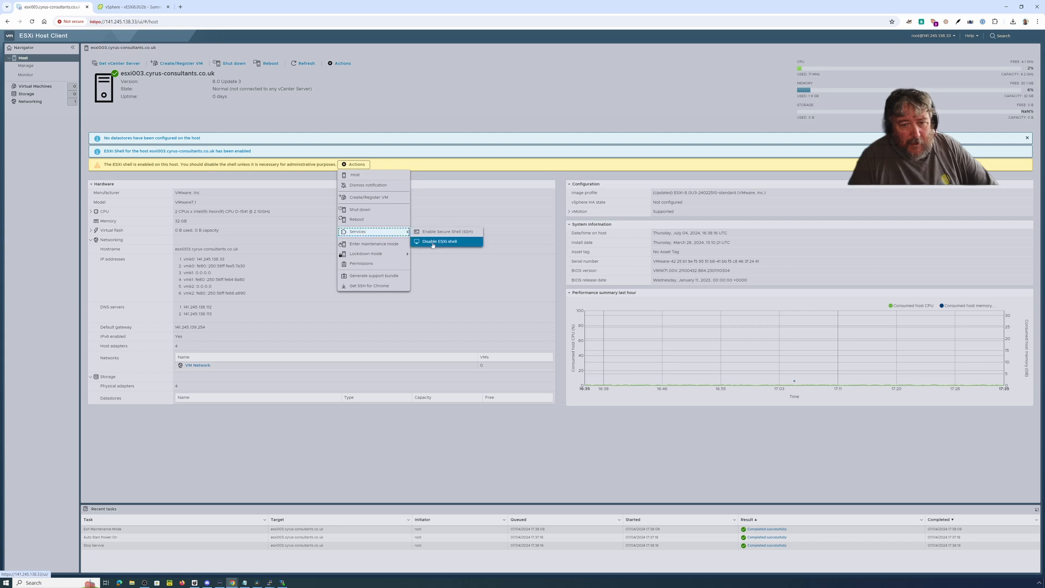
left_click(439, 242)
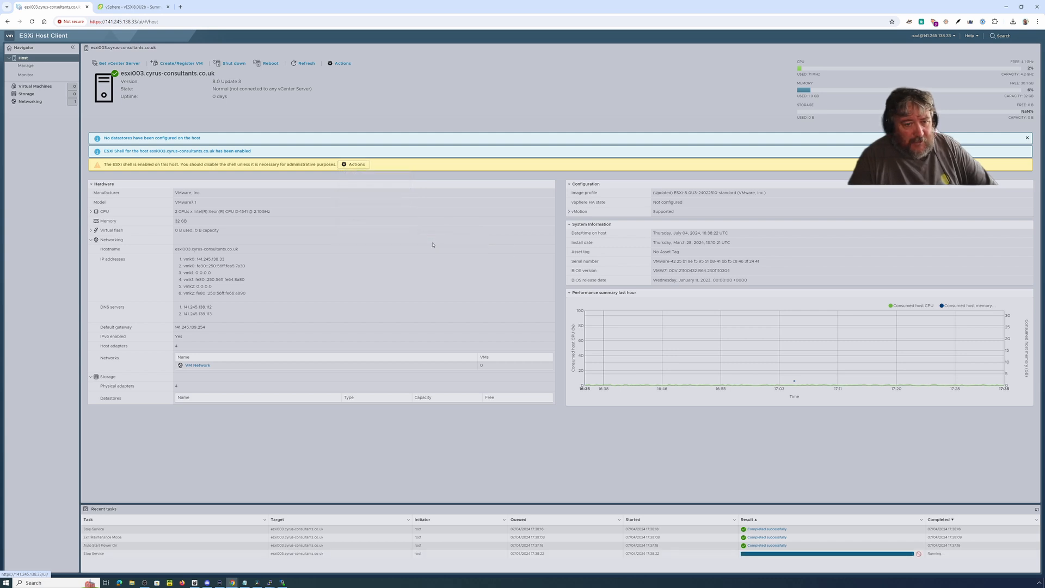